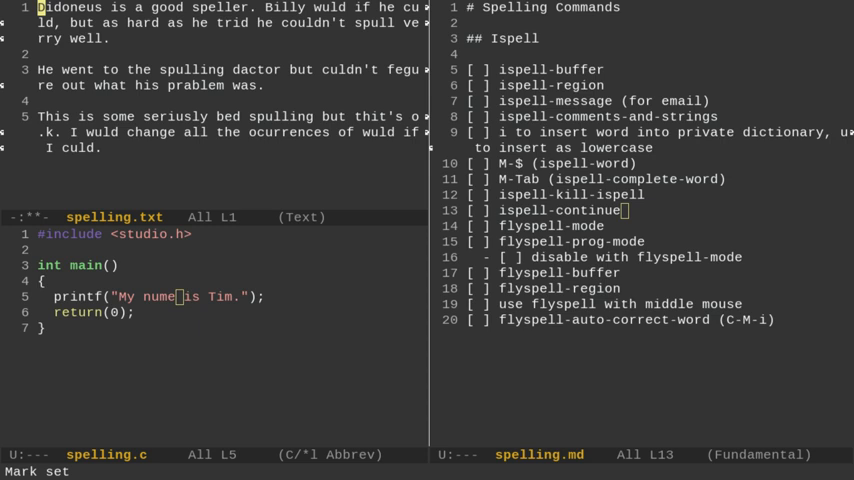
Bring up the M-x command prompt to run a spelling command by name
key("M-x")
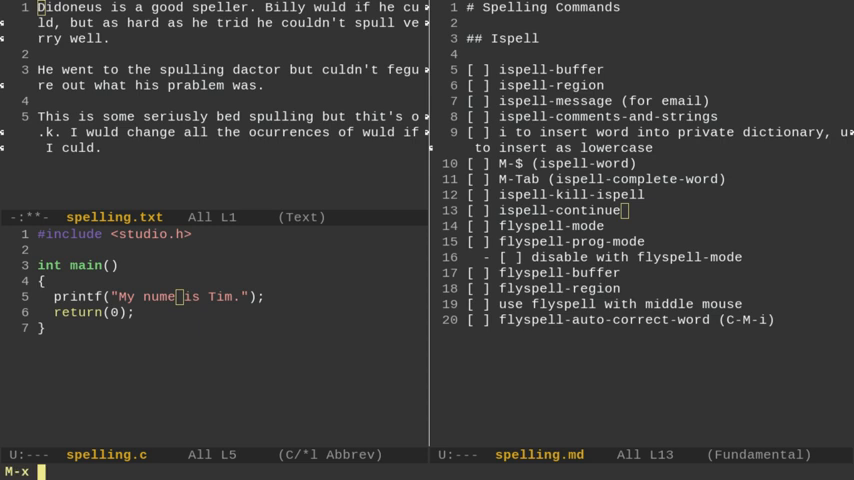
Run ispell-buffer on spelling.txt and accept the suggested fix for 'ocurrences'
type("ispell-")
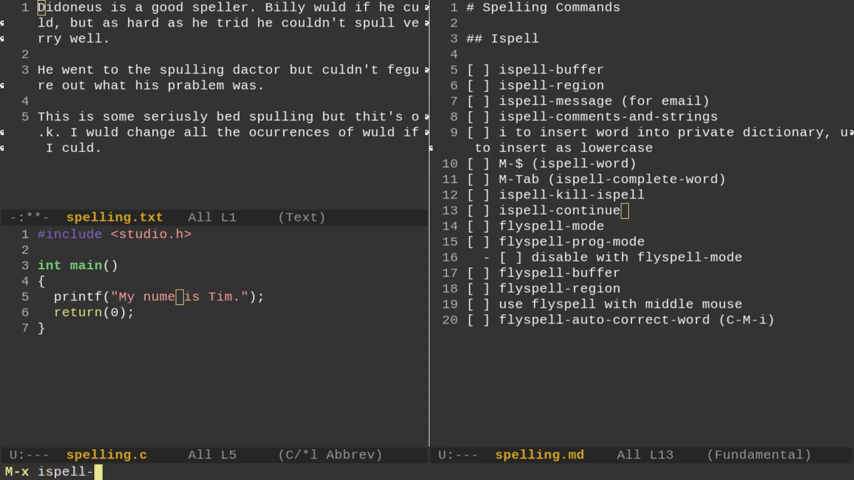
type("buffer")
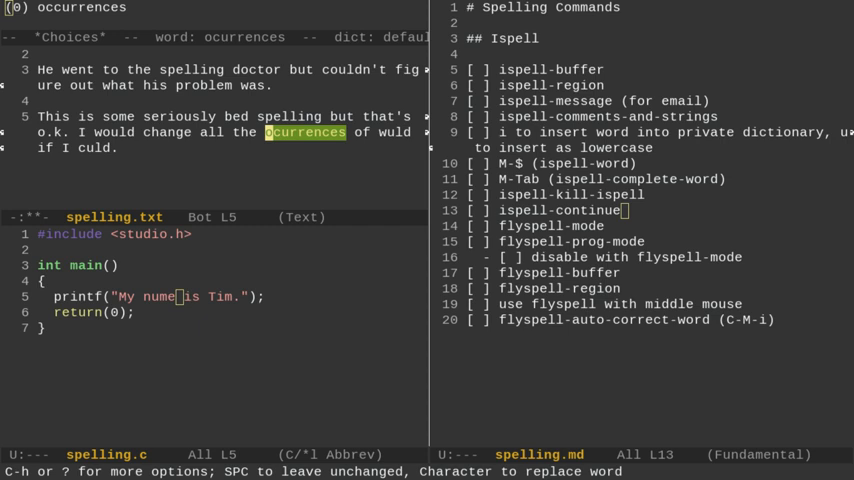
key("SPC")
type("rev")
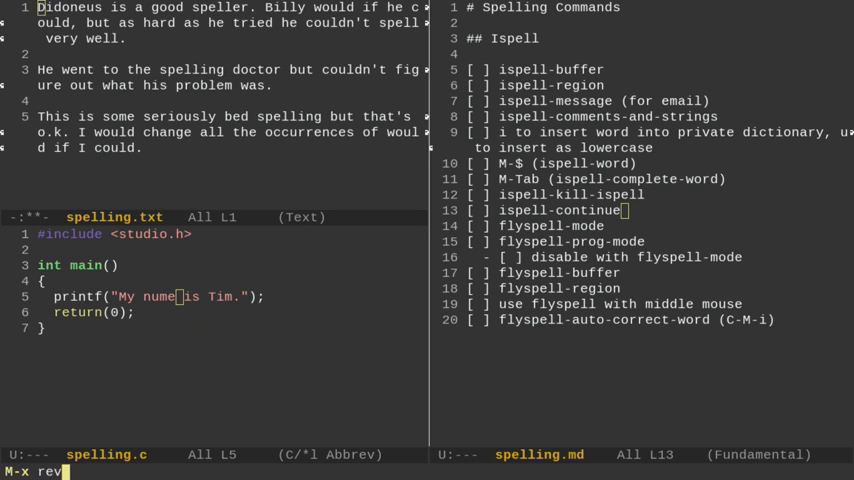
Revert spelling.txt from disk so its original misspelled text returns
type("ert-chang")
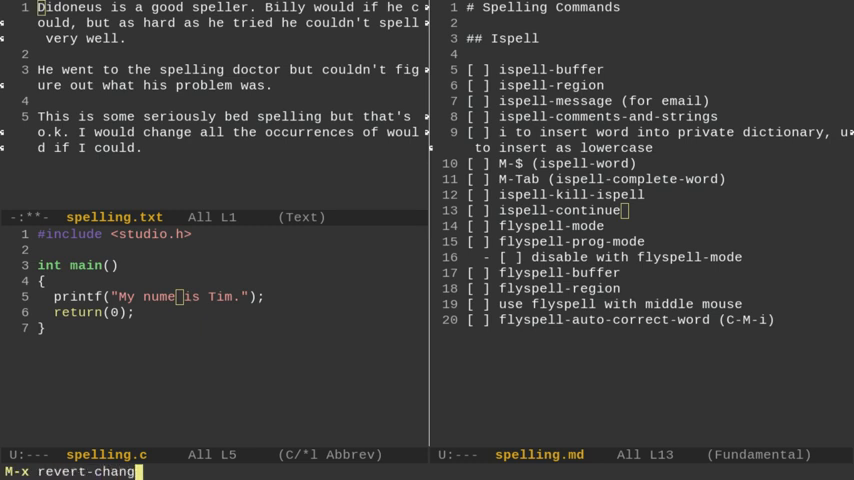
type("s")
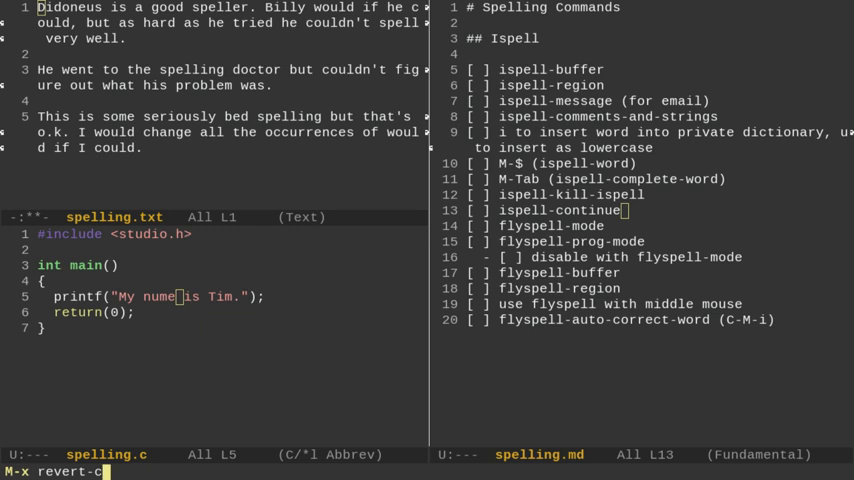
key("Return")
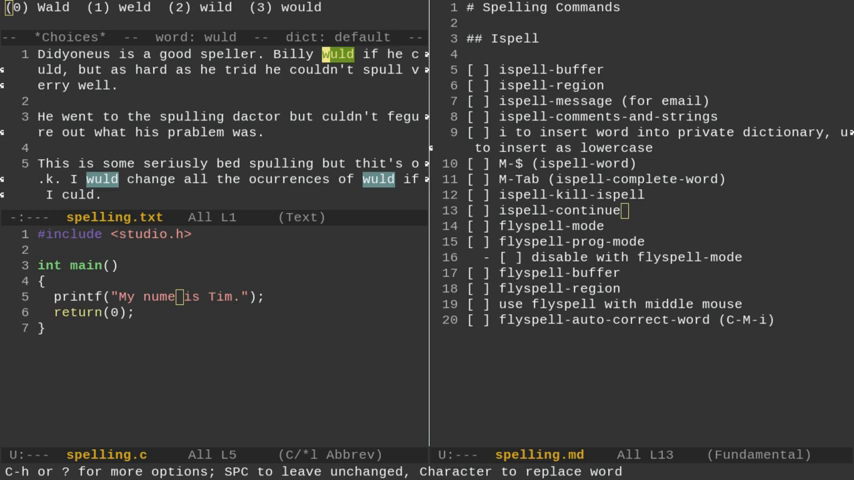
Suspend the spell check on 'wuld', leaving the text uncorrected
key("i")
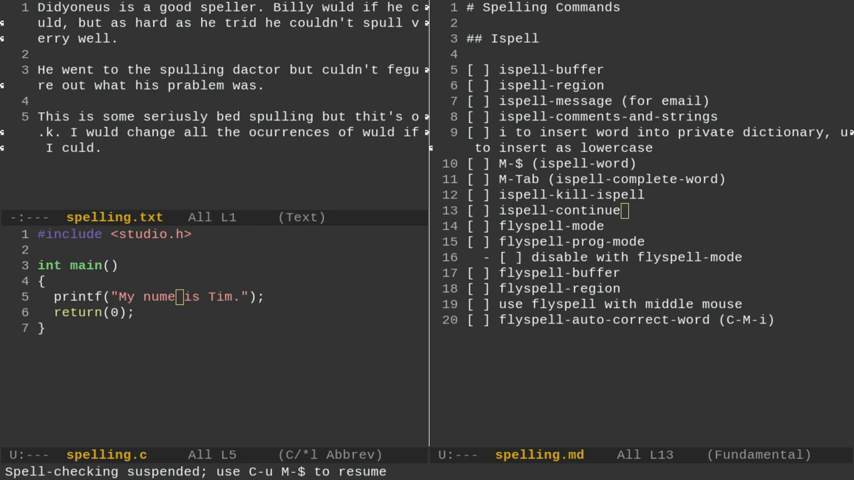
Begin entering an ispell command name at the command prompt
type("is")
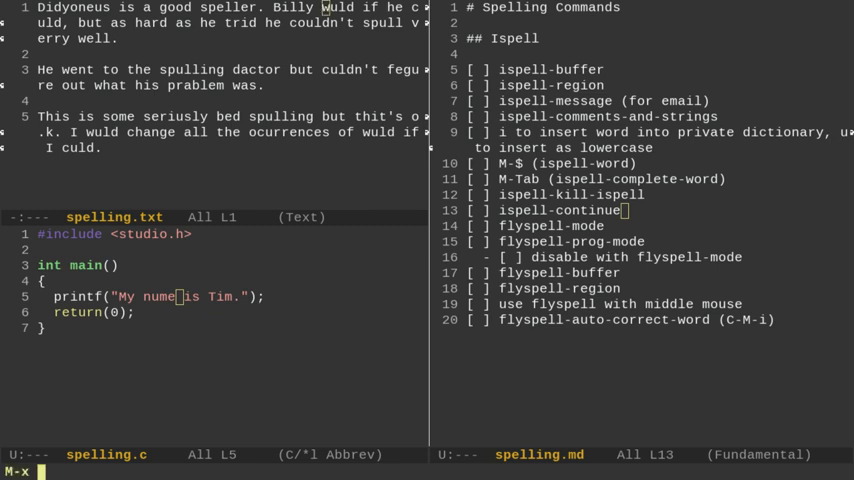
Run ispell-kill-ispell to stop the background spell-checker process
type("ispell-")
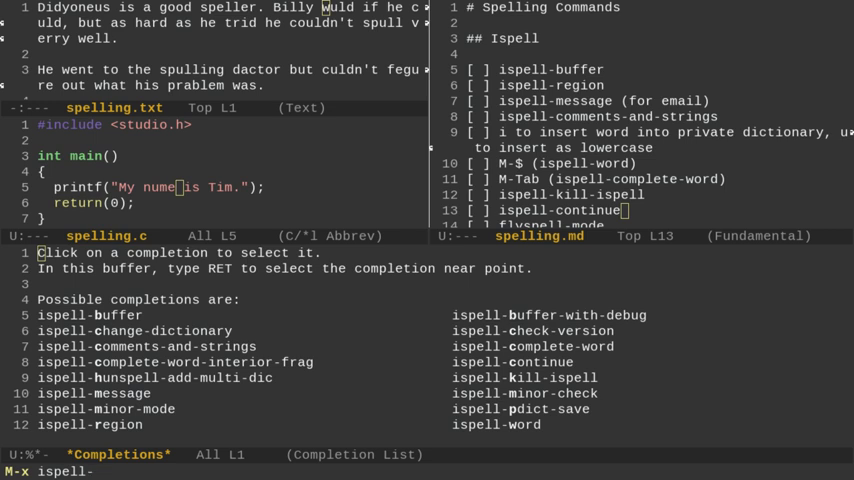
type("kill-ispell")
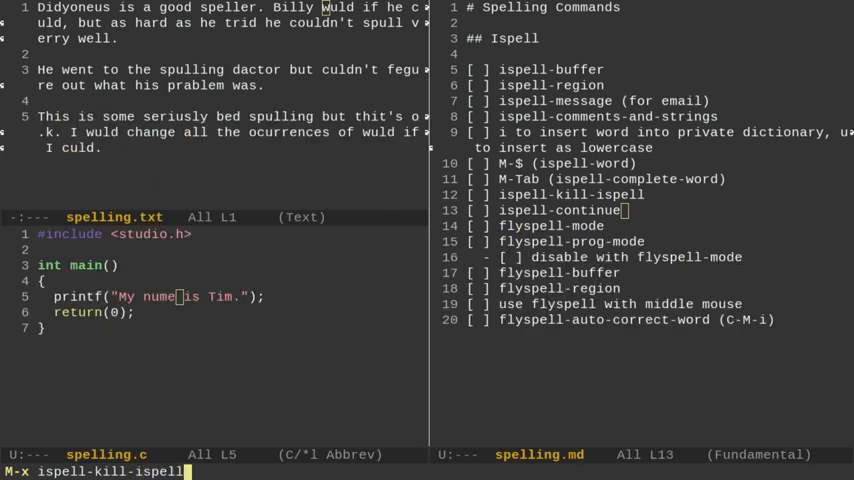
key("Return")
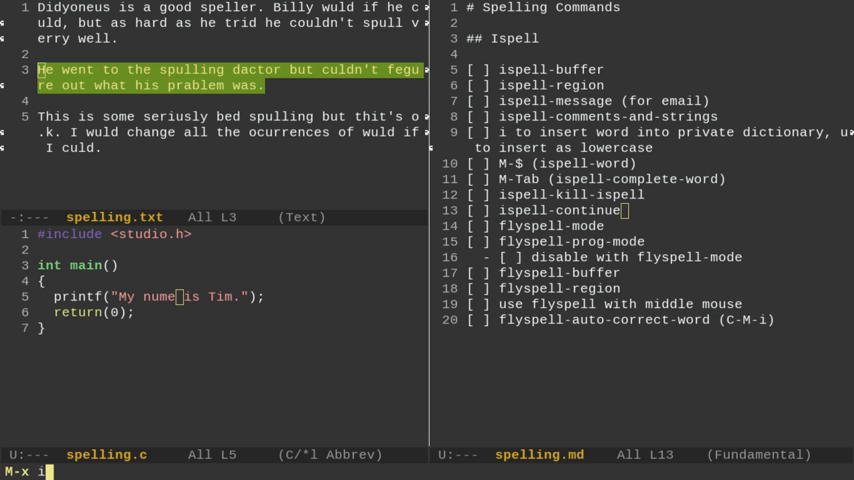
Run ispell-region on the marked doctor-visit paragraph
type("spell-re")
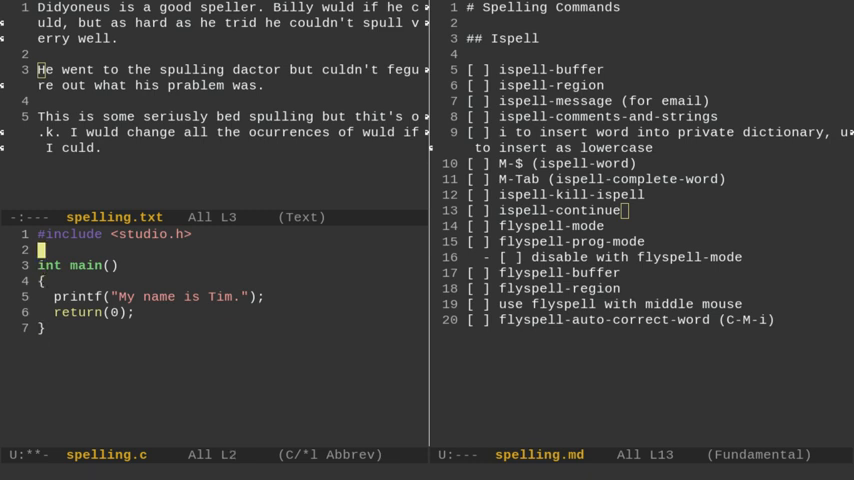
Add a '// This is camment' line below the include in spelling.c and save
key("Return")
type("//")
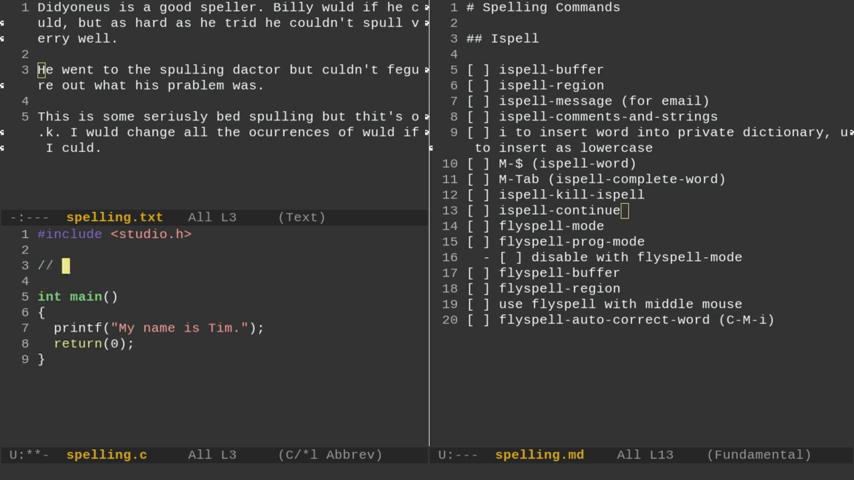
type("This is c")
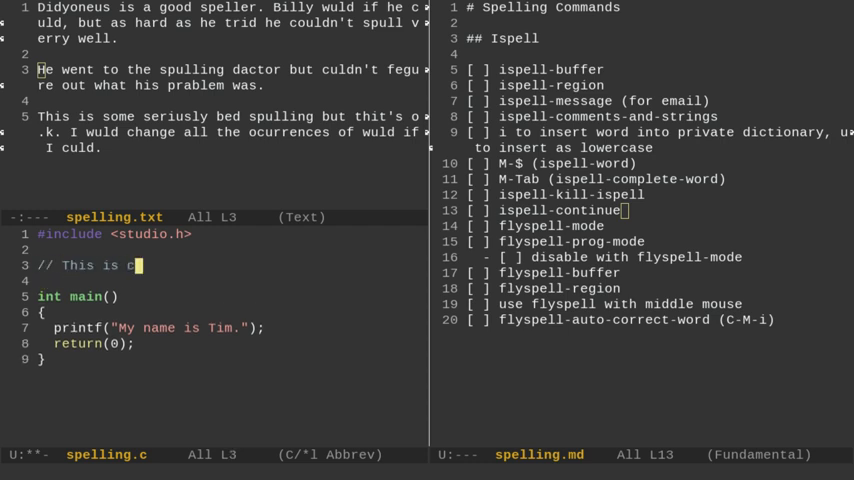
type("amment")
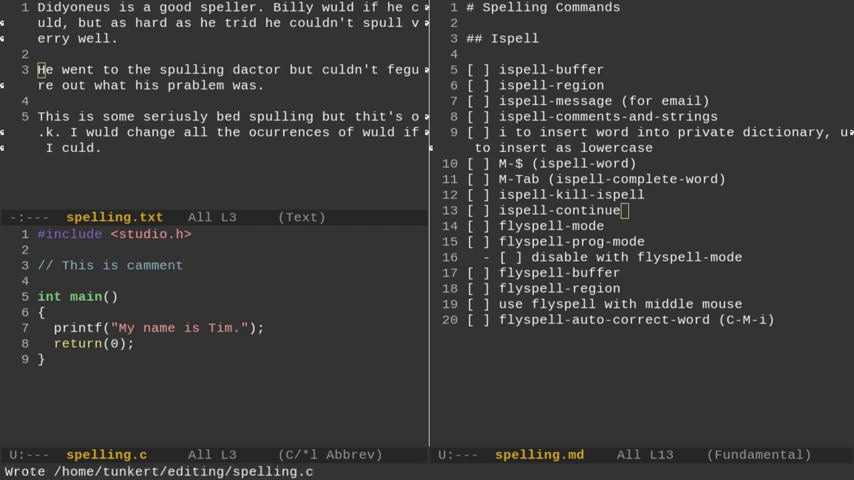
key("M-x")
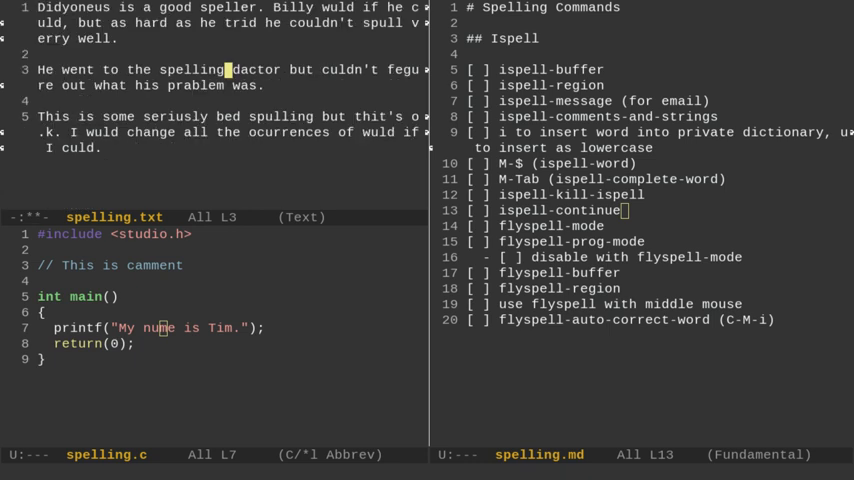
Bring up the command prompt from within the misspelled spelling.txt
key("M-x")
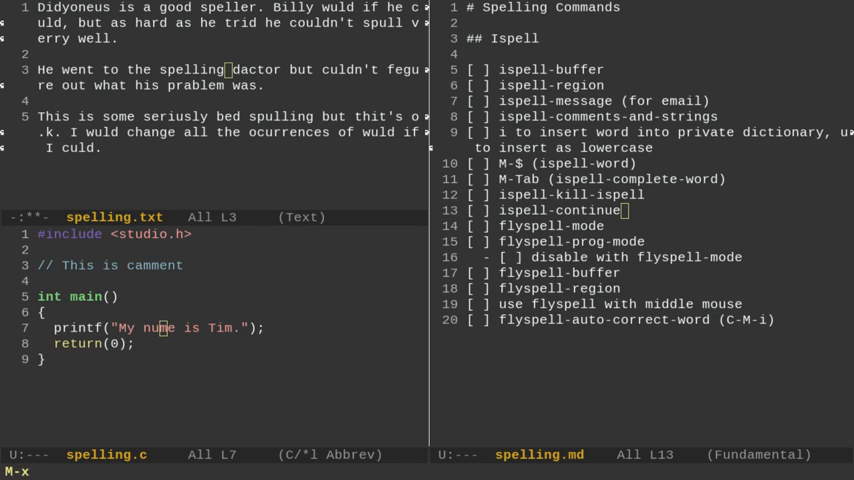
Run the revert command on spelling.txt and answer 'yes' to the confirmation
type("revert-changes")
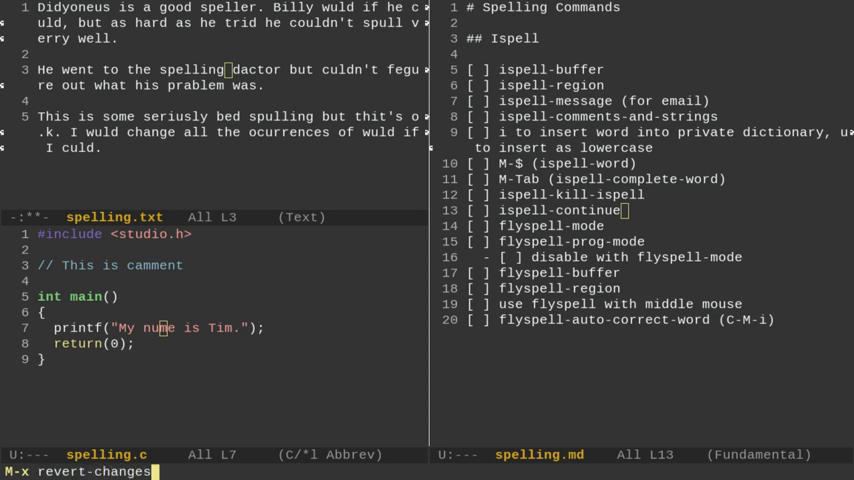
key("BackSpace")
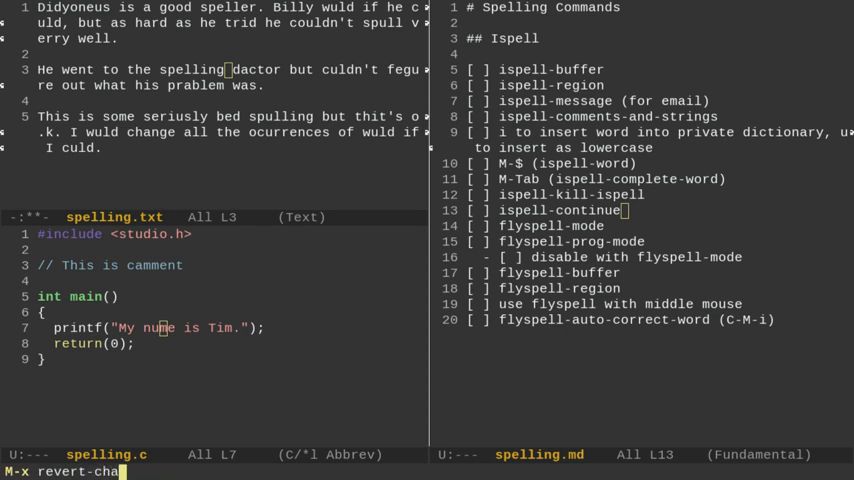
key("Return")
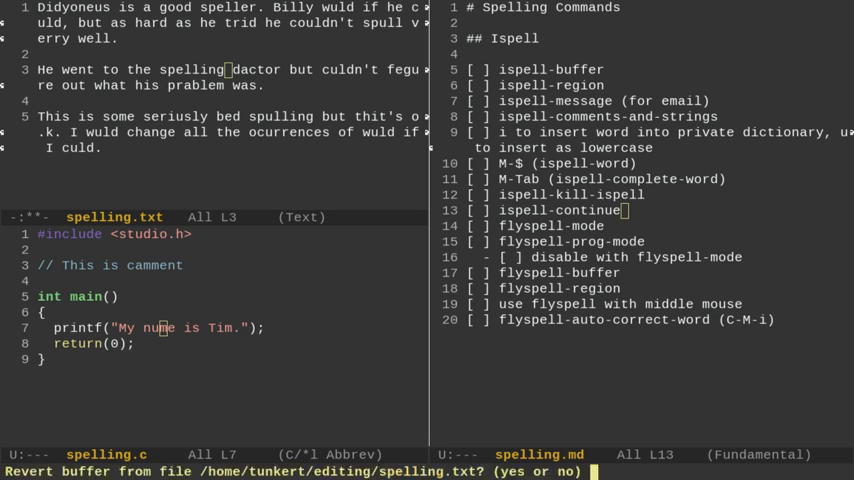
type("ye")
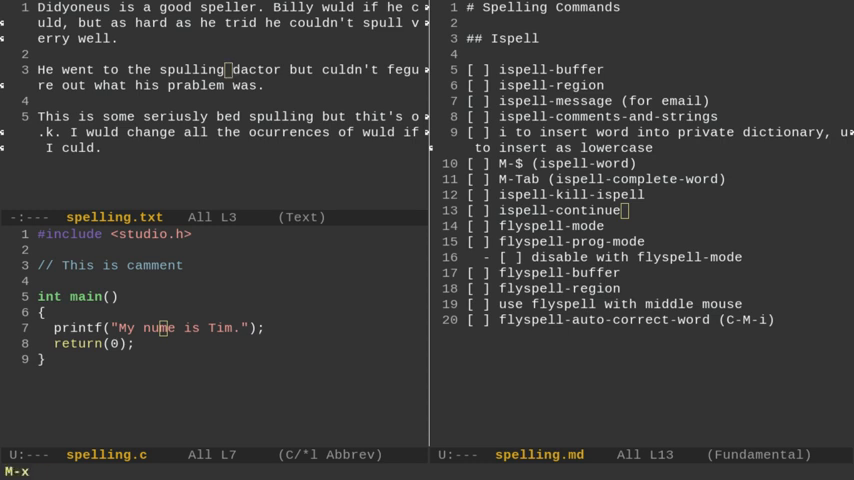
type("ispell-k")
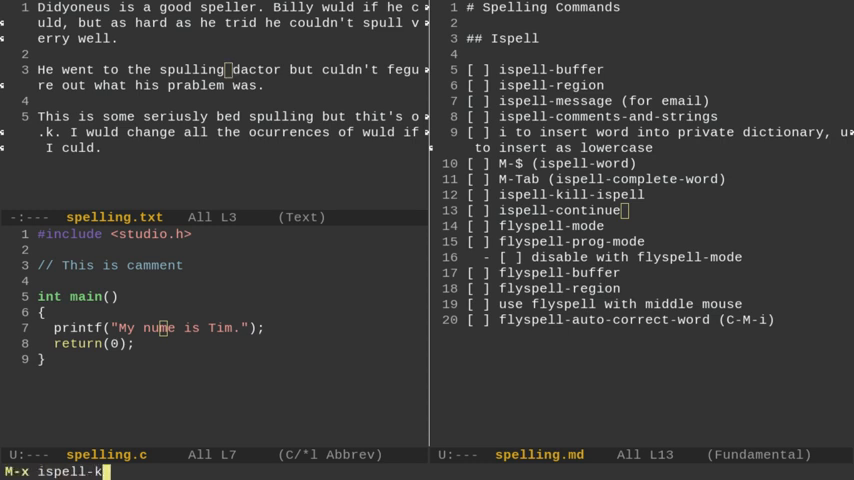
key("Return")
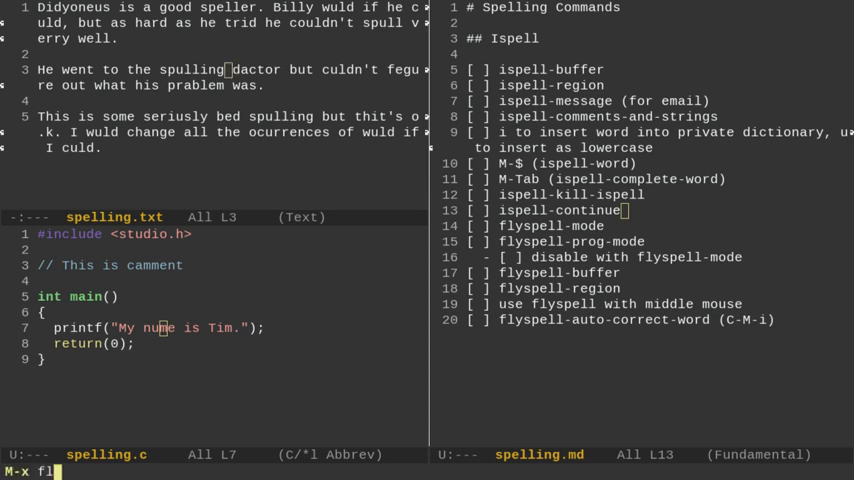
Enable flyspell-mode in spelling.txt and add the line 'I made a camment.'
type("yspel")
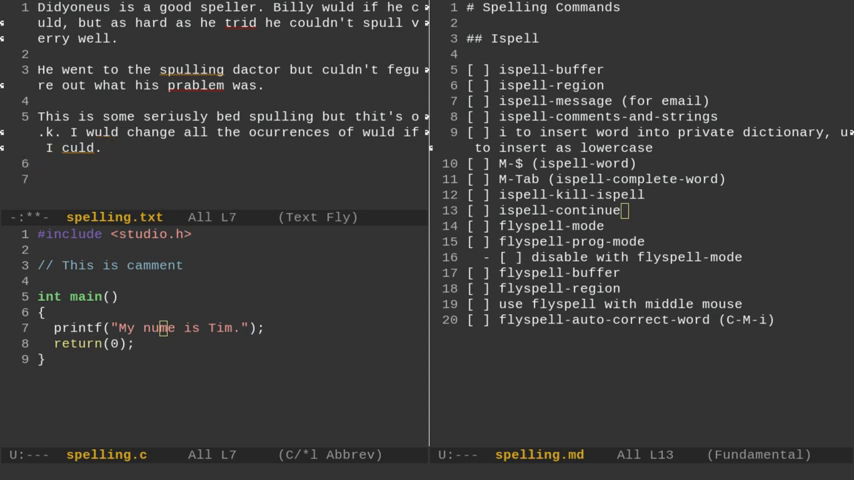
type("I made")
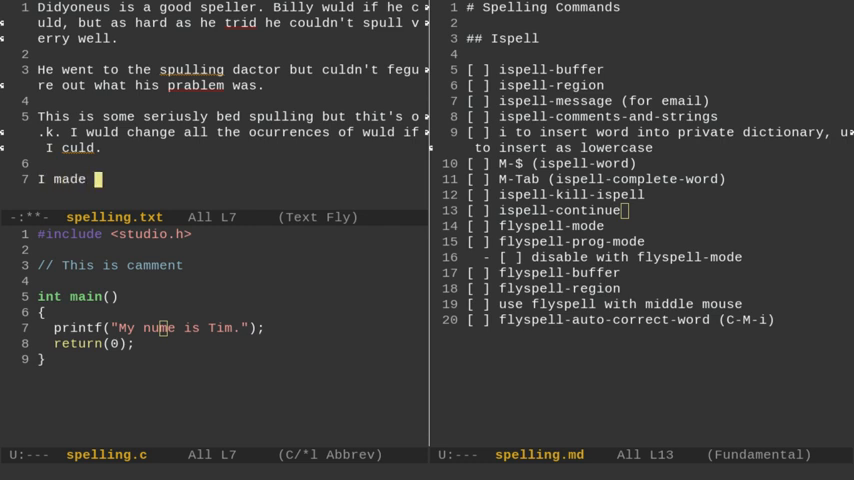
type("a camment.")
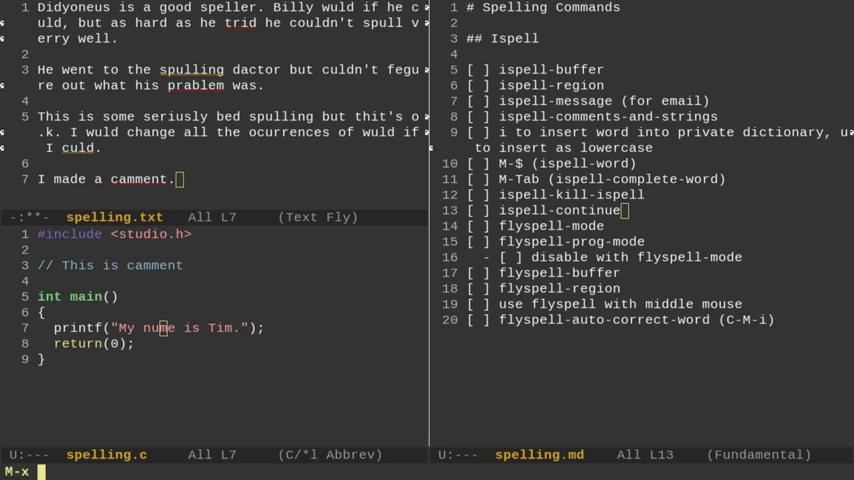
Disable flyspell-mode in spelling.txt, then enable flyspell-prog-mode in spelling.c
type("fly")
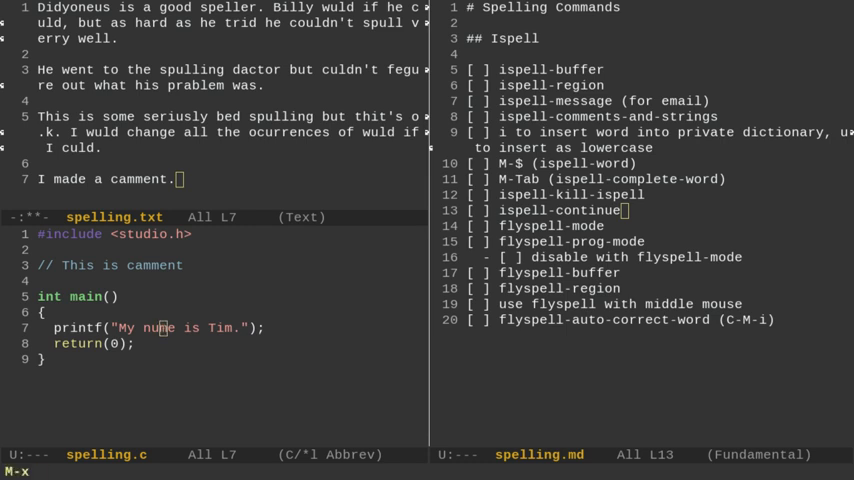
type("flyspell")
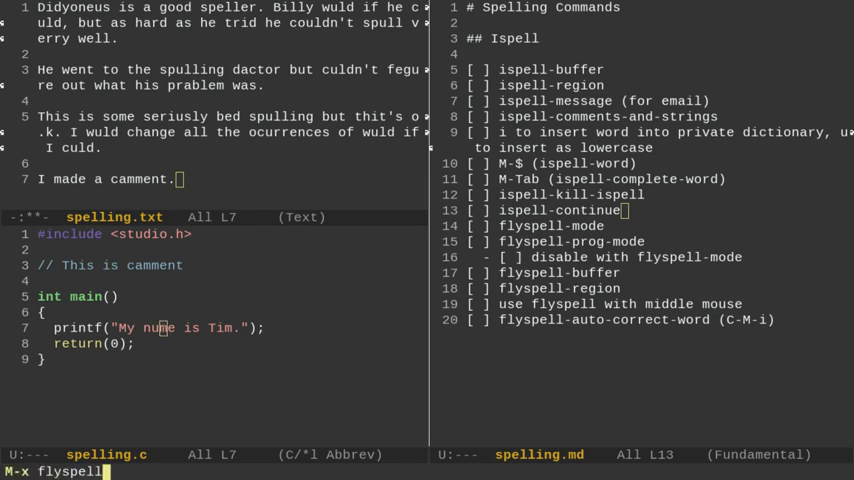
type("-prog-")
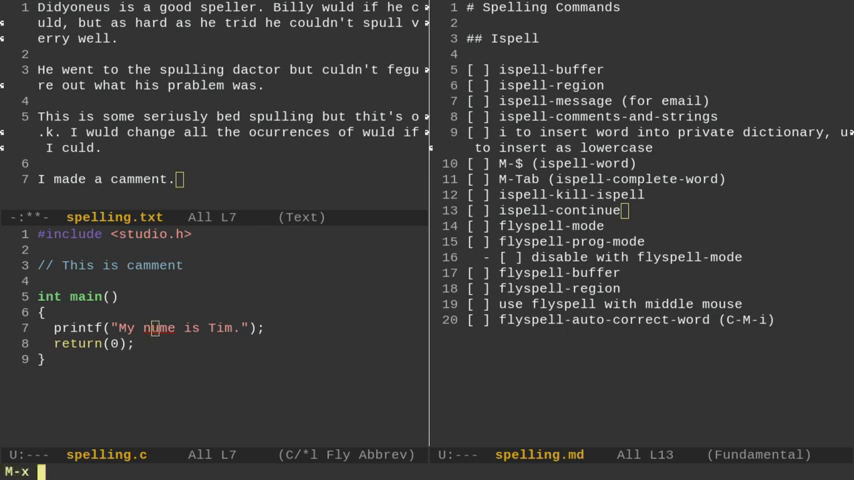
Turn spell checking back off for spelling.c with flyspell-mode
type("flyspel")
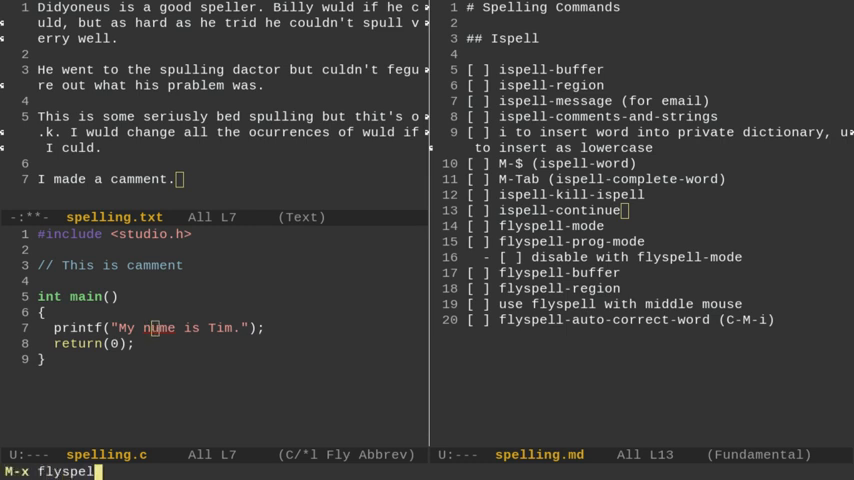
type("l-mode")
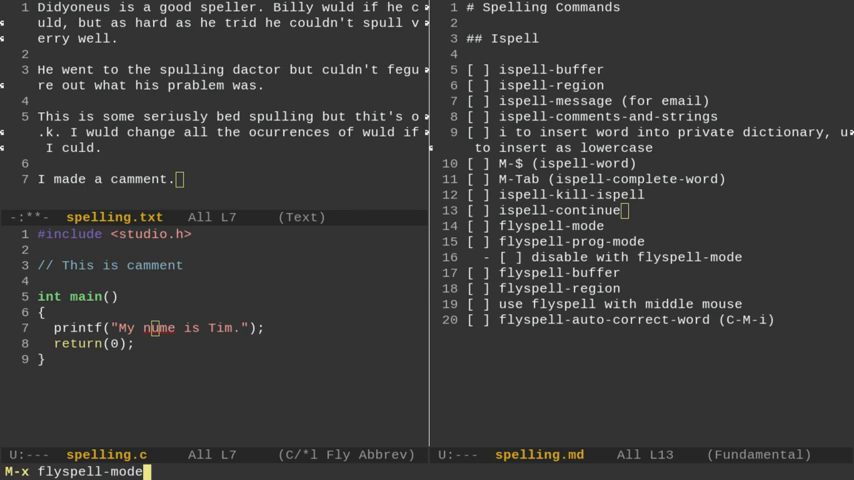
key("Return")
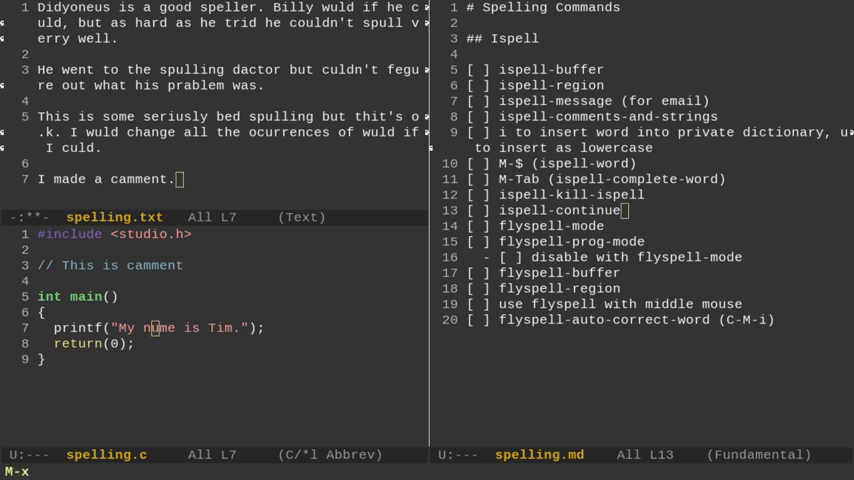
Check the whole of spelling.txt with flyspell-buffer, then toggle flyspell-mode again
type("flyspell-")
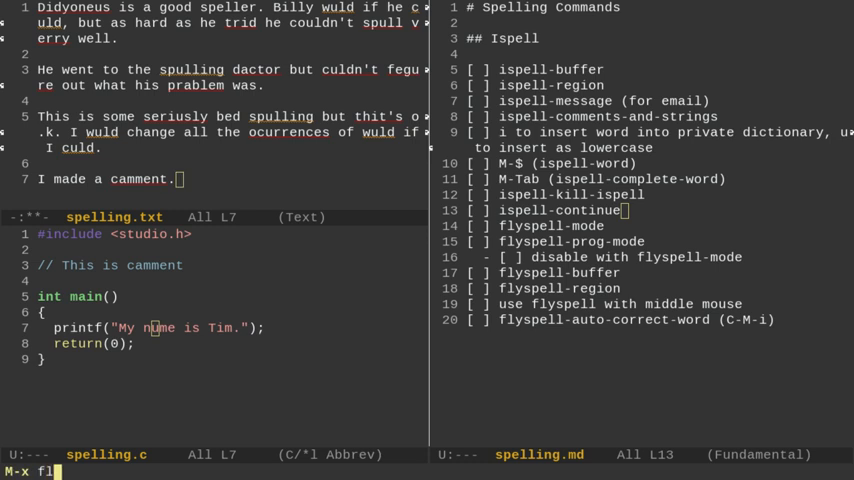
type("yspell-mod")
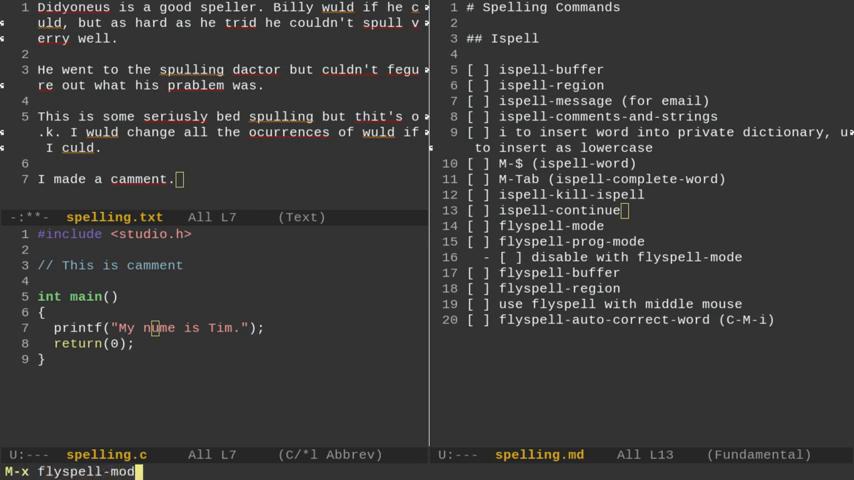
key("Return")
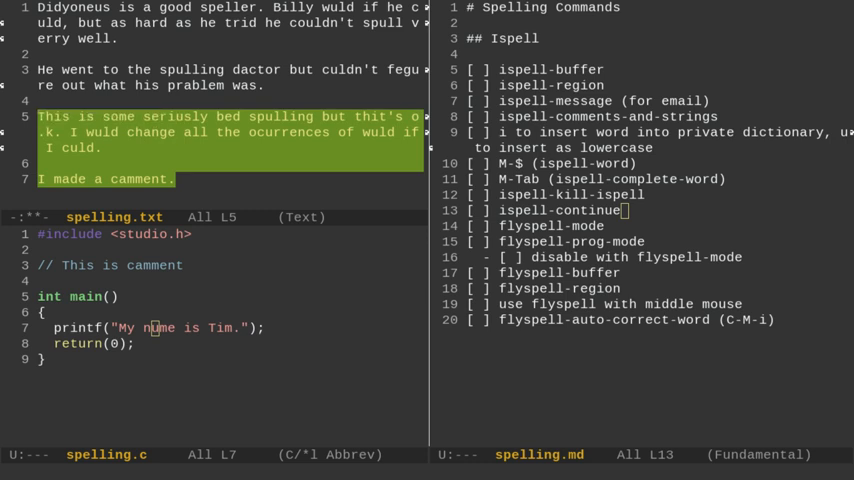
Run flyspell-region on the selected 'seriously bed spulling' paragraph, then start flyspell-mode again
type("flyspell-")
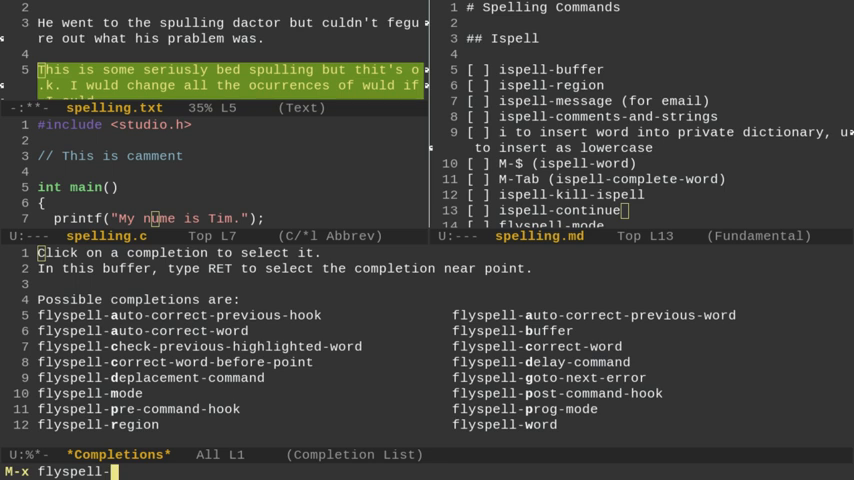
type("reg")
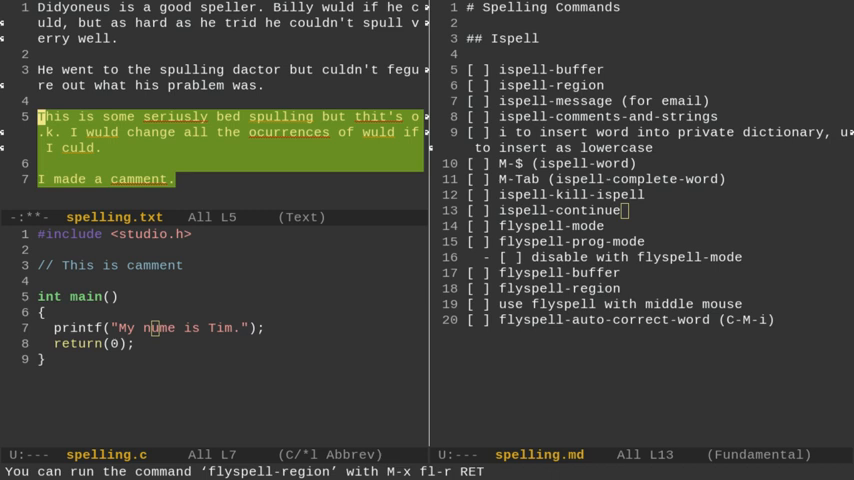
type("flyspell-mode")
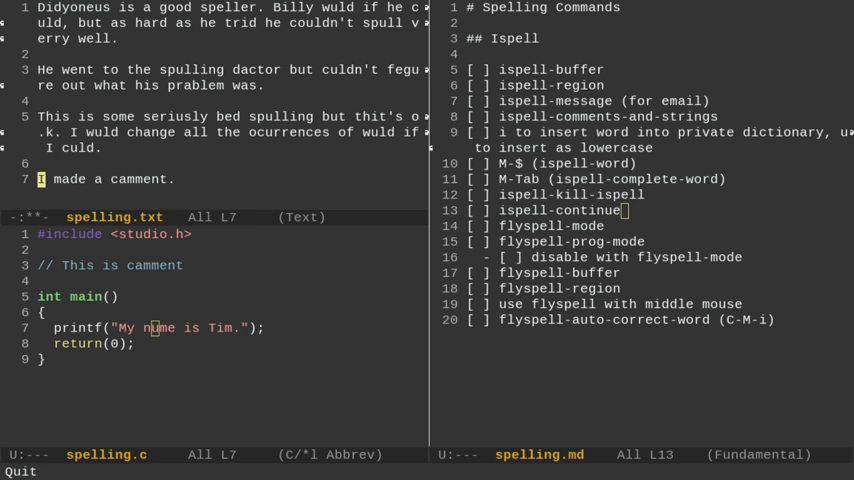
mouse_move(144, 168)
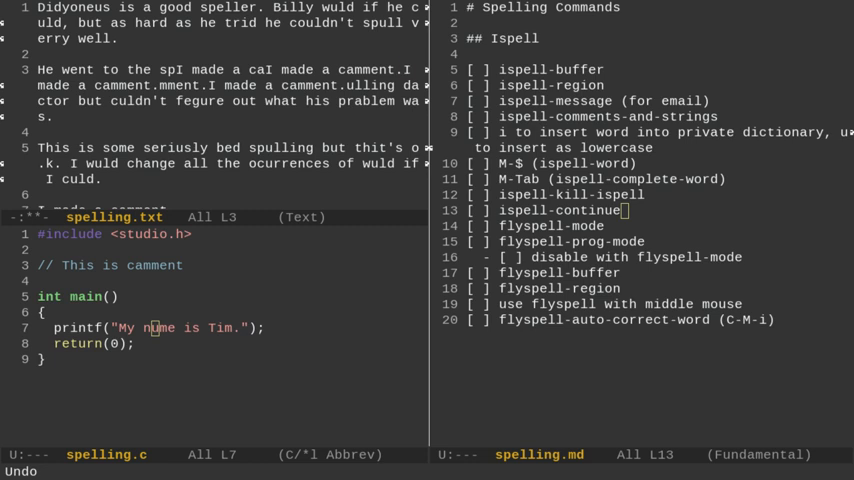
Revert spelling.txt to its saved version, dropping the stray insertions and the camment sentence
type("reve")
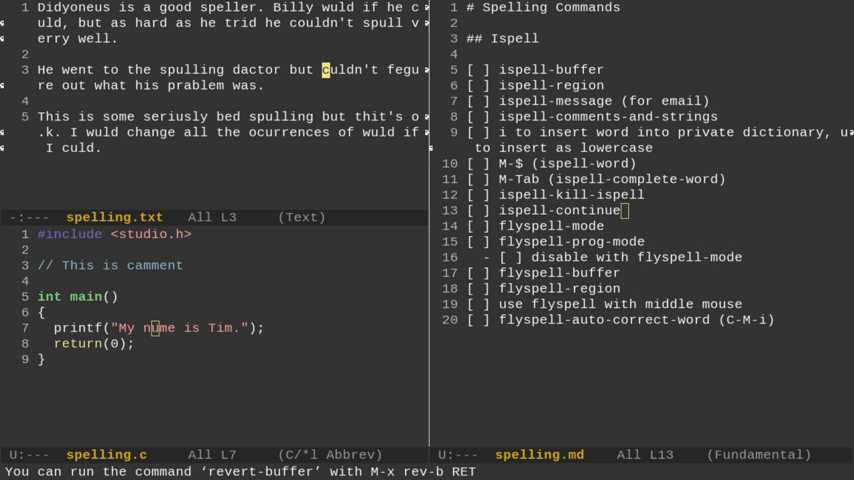
Re-enable flyspell and look up a correction for 'spulling' from its suggestion menu
type("flyspel")
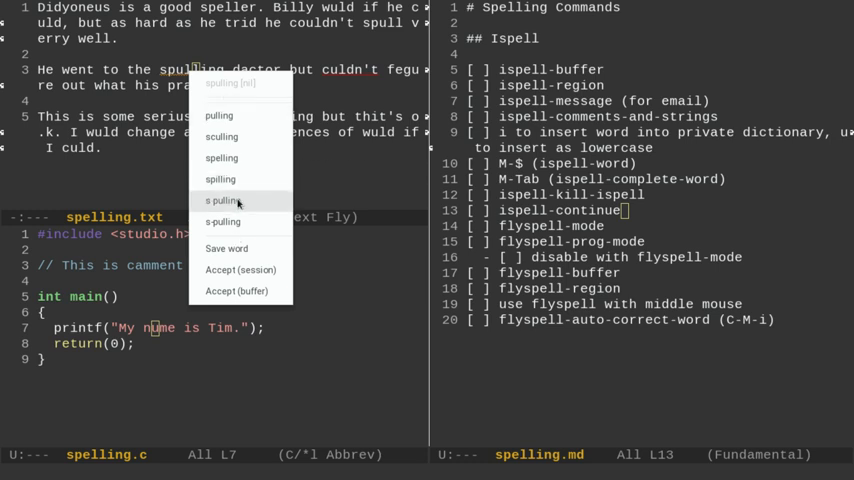
mouse_move(220, 180)
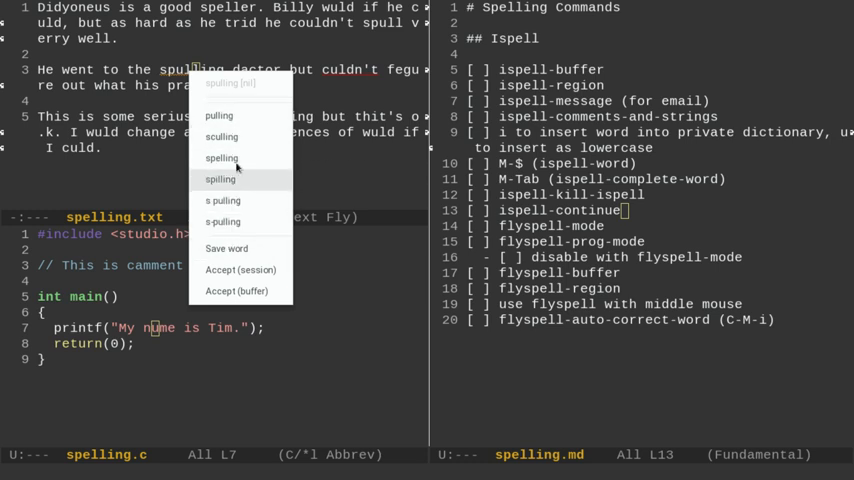
left_click(220, 158)
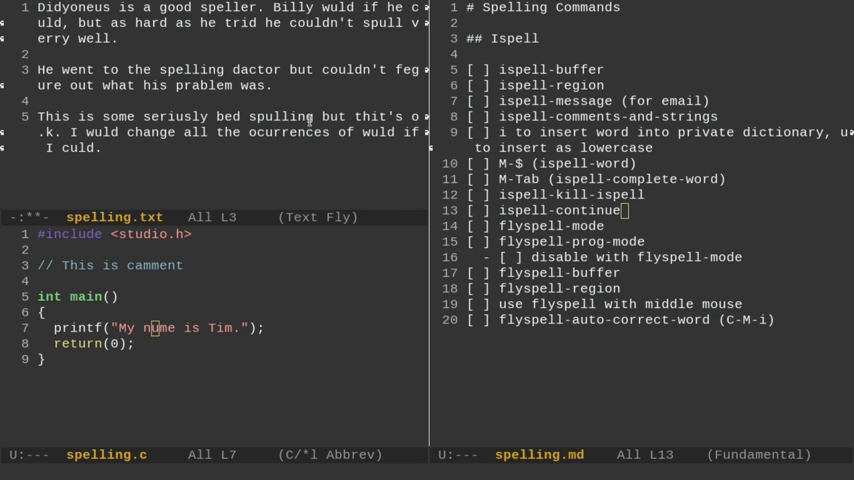
mouse_move(228, 164)
type("I made a camment.")
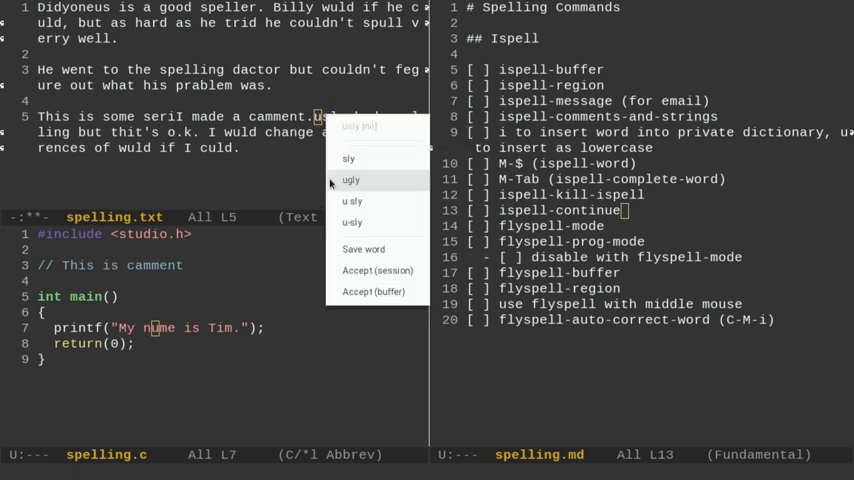
mouse_move(348, 158)
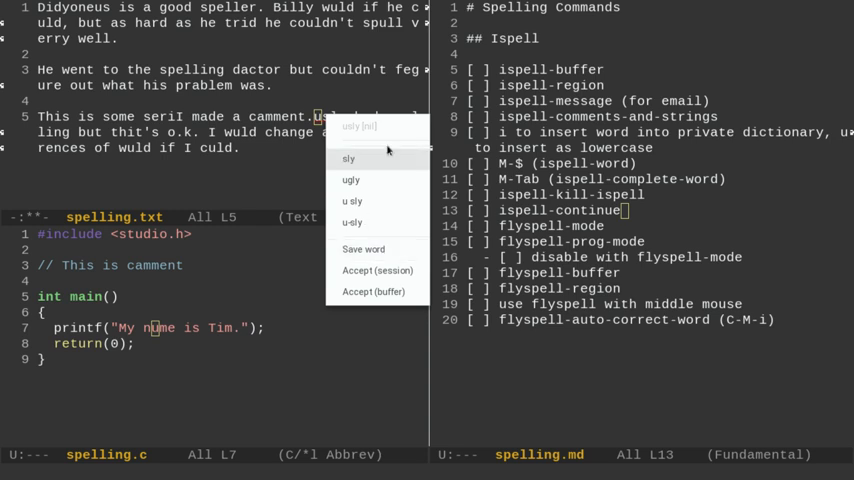
mouse_move(364, 250)
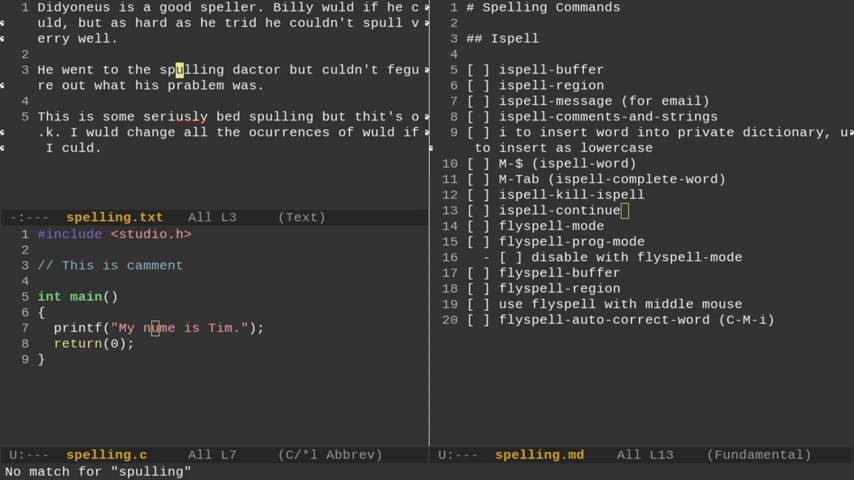
Turn flyspell on and cycle corrections so spulling becomes spelling and dactor becomes doctor
type("M-x fl")
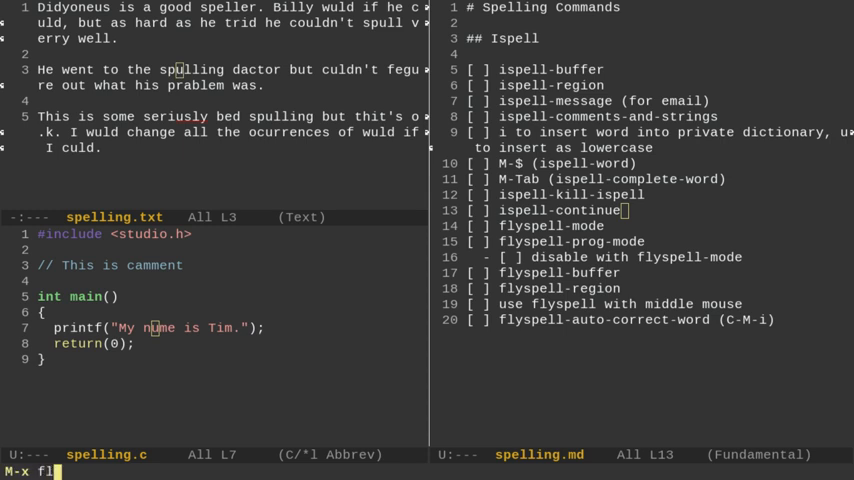
key("Return")
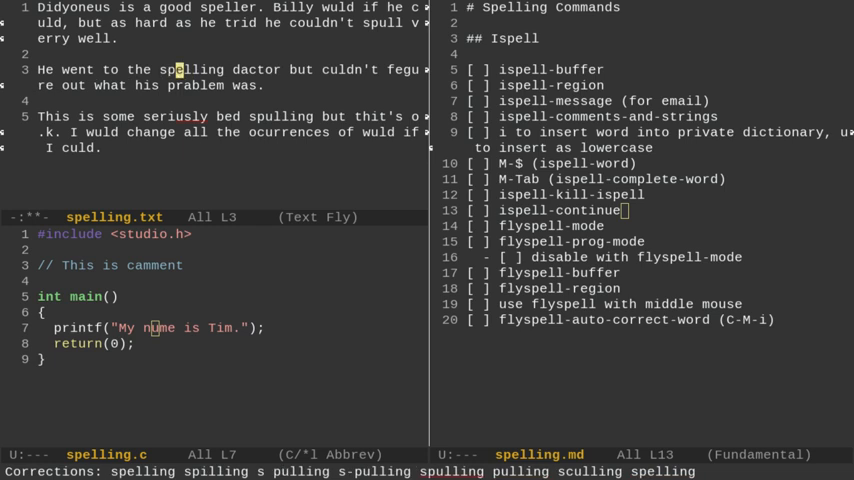
mouse_move(586, 320)
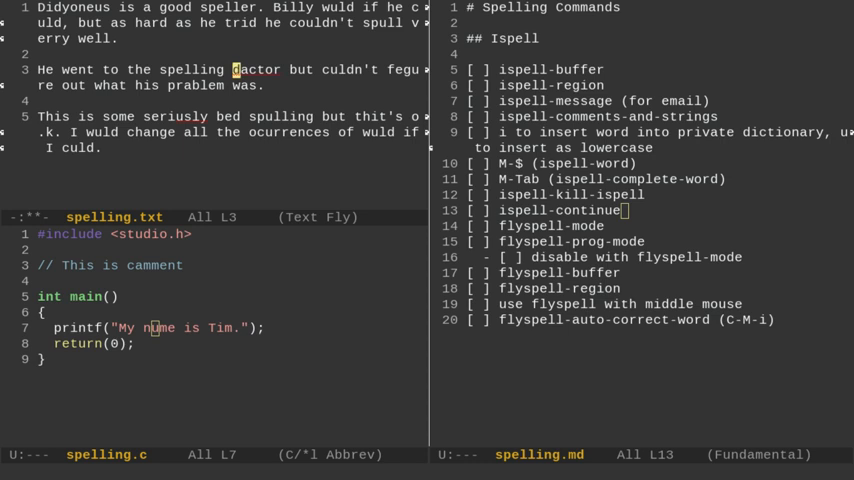
left_click(252, 68)
type("isp")
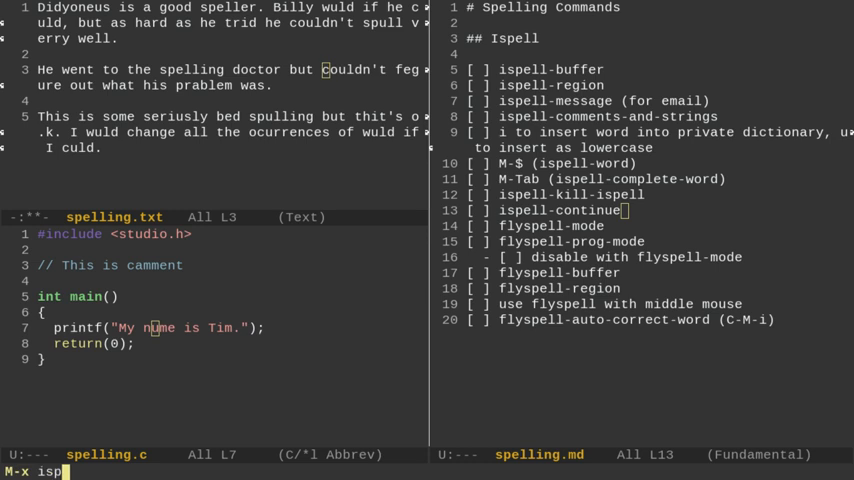
List every available ispell command in the *Completions* buffer and browse it
key("TAB")
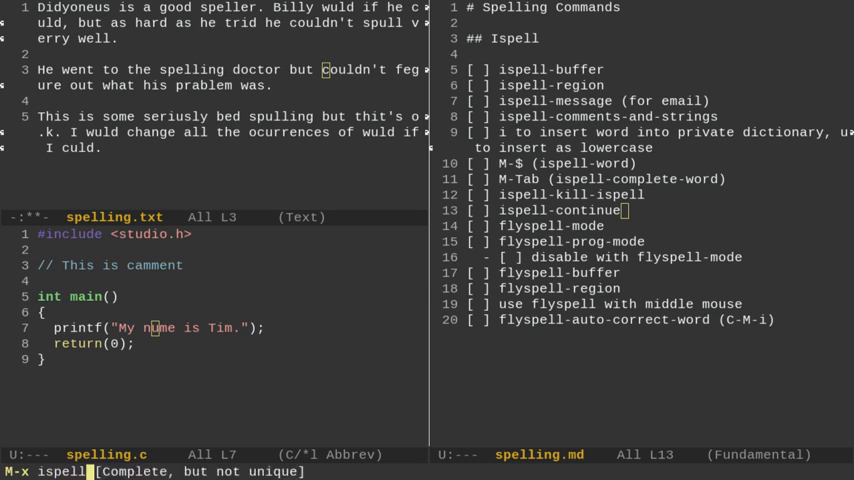
key("Tab")
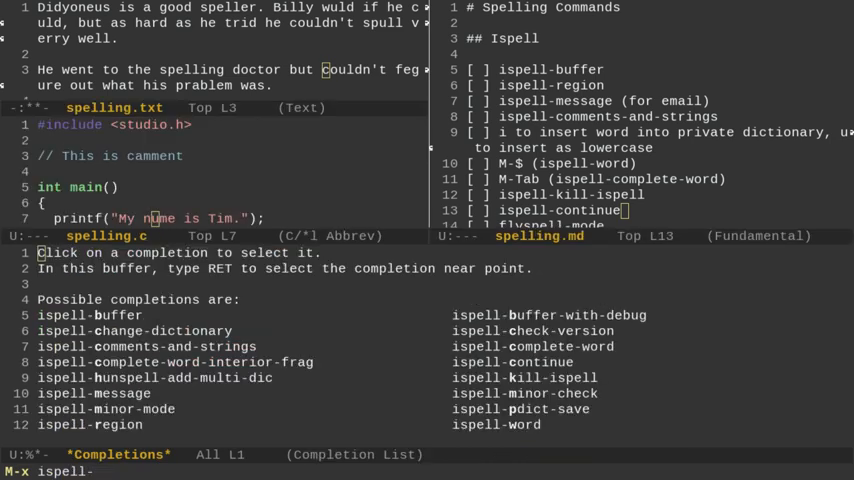
left_click(88, 316)
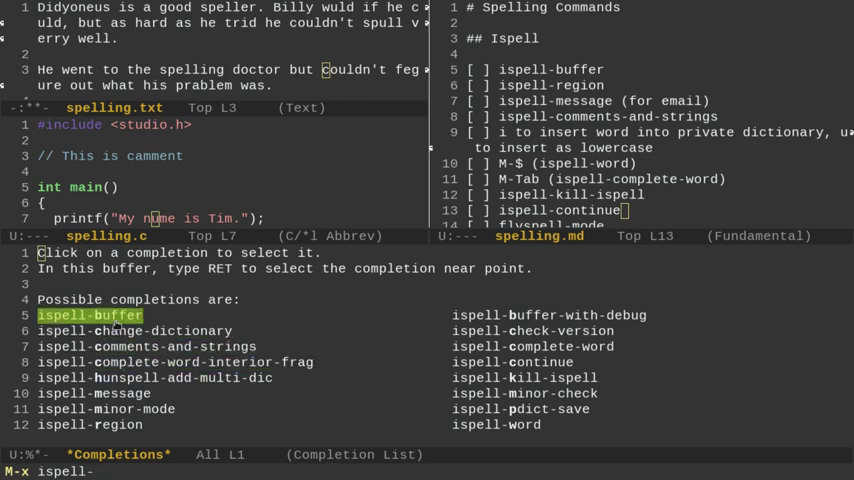
left_click(146, 346)
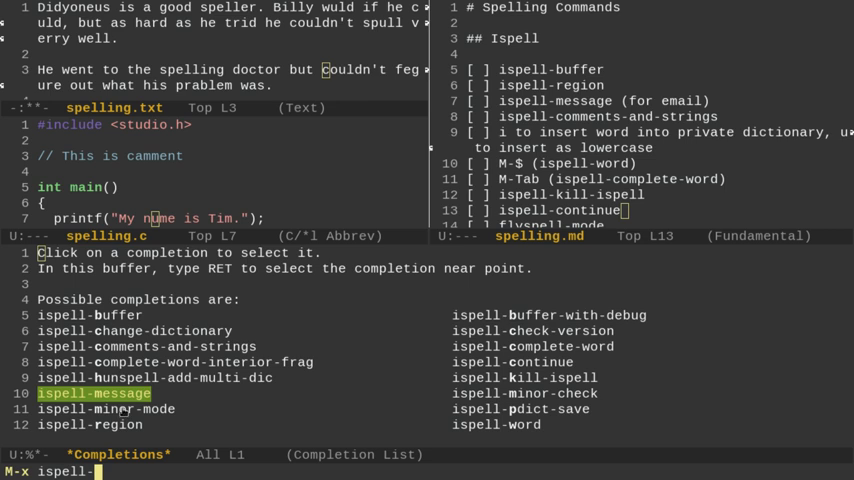
left_click(534, 330)
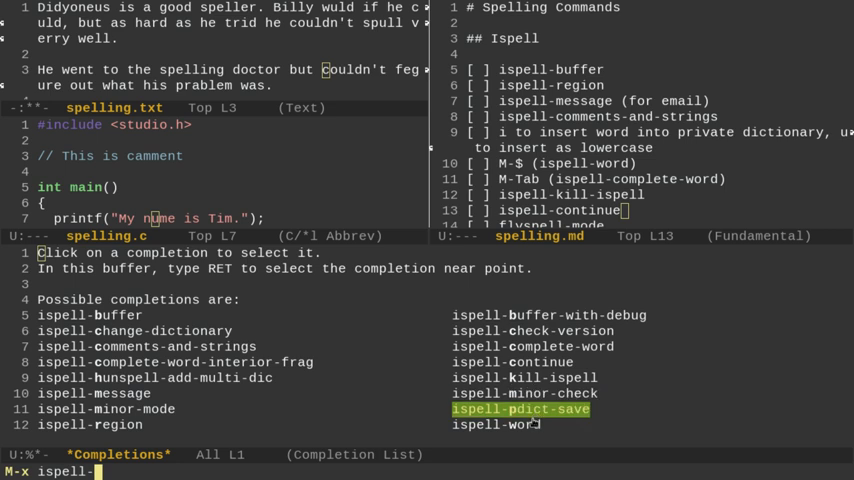
mouse_move(688, 380)
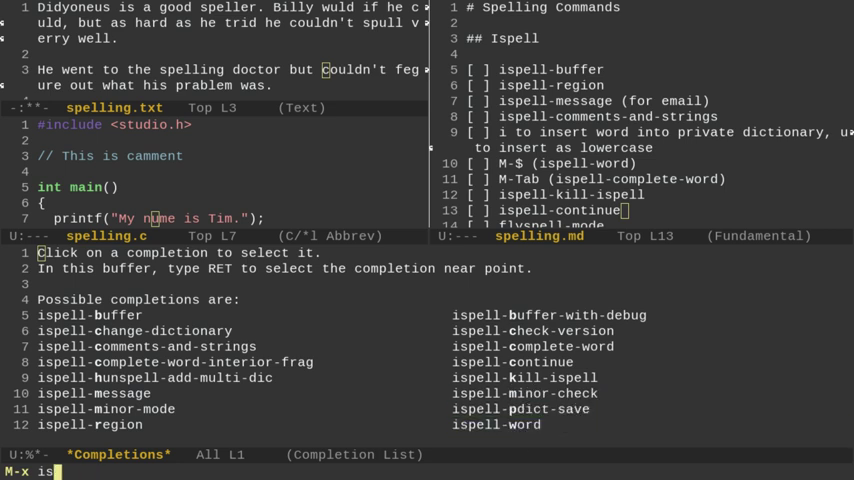
Start entering a flyspell command at the M-x prompt without running it
type("flyspel")
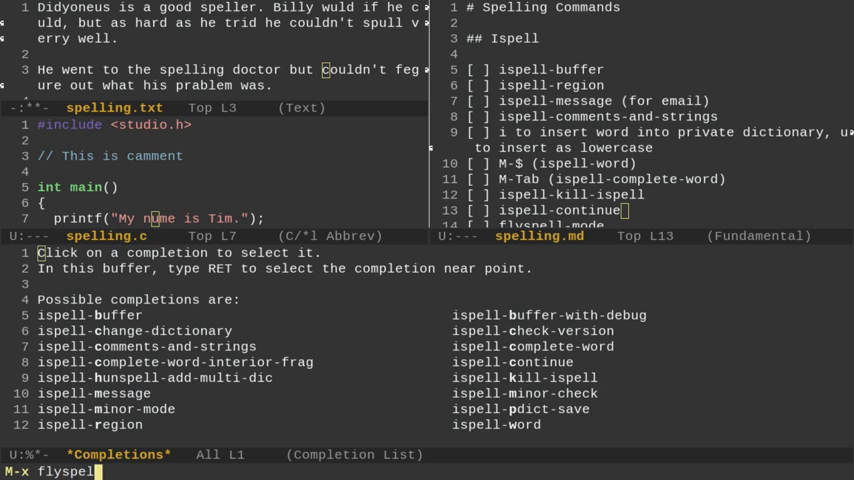
type("flyspell-")
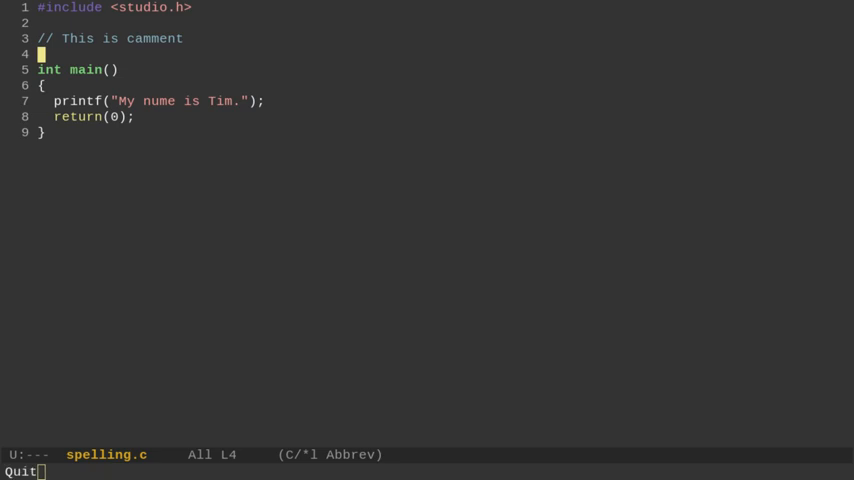
Abandon the flyspell prompt and start a terminal inside Emacs with M-x term
type("flyspell-")
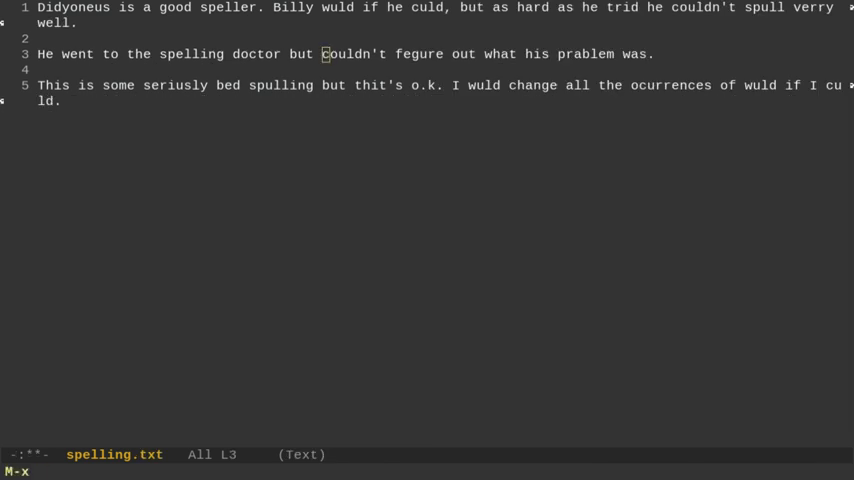
type("term")
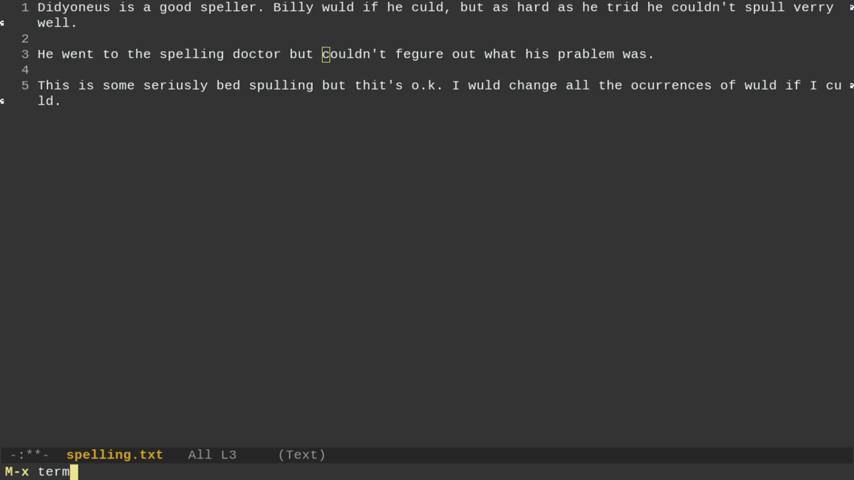
key("Return")
type("s")
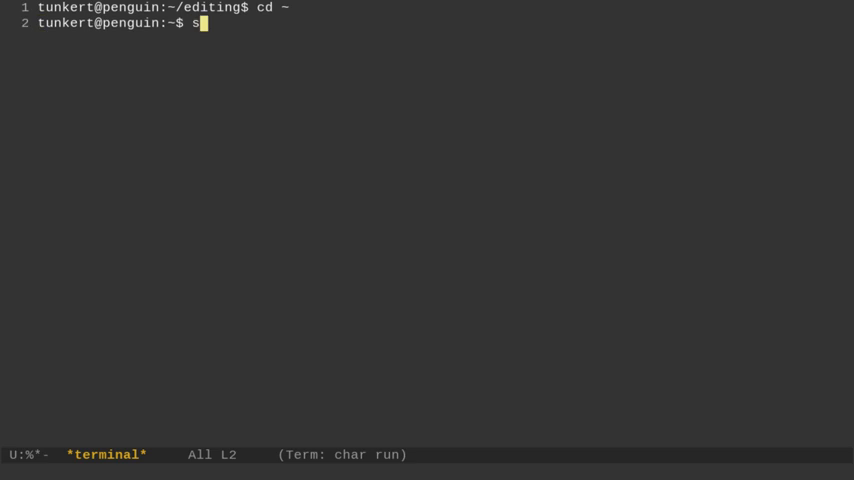
Run 'sudo apt install ispell' in the terminal, which reports ispell is already newest
type("udo apt install ispel")
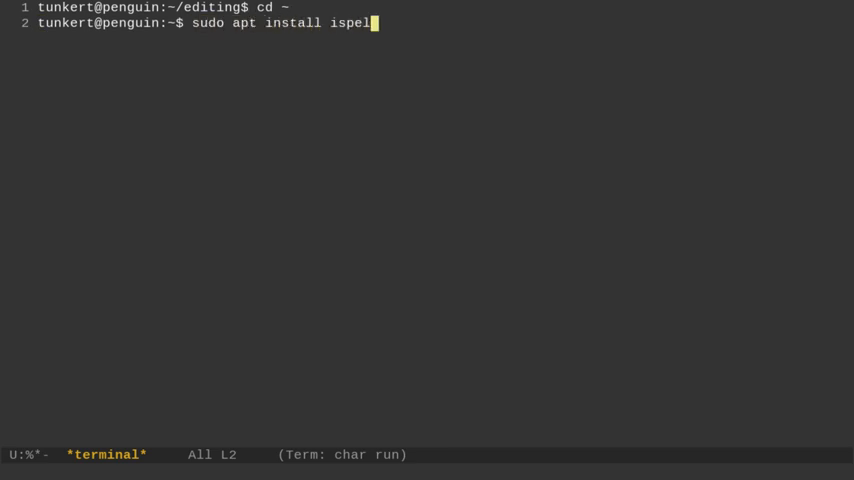
type("l")
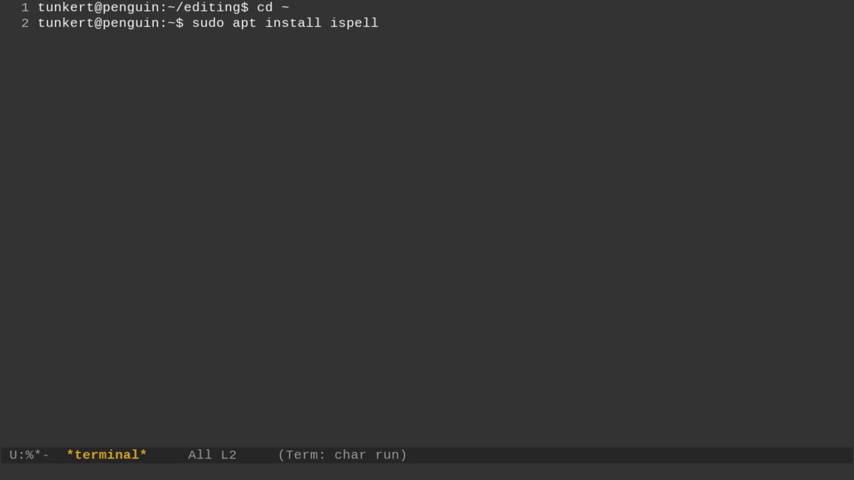
key("Return")
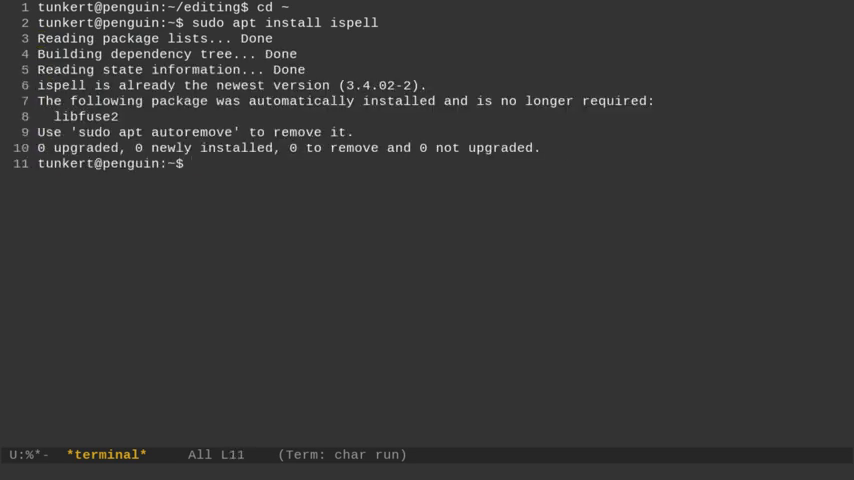